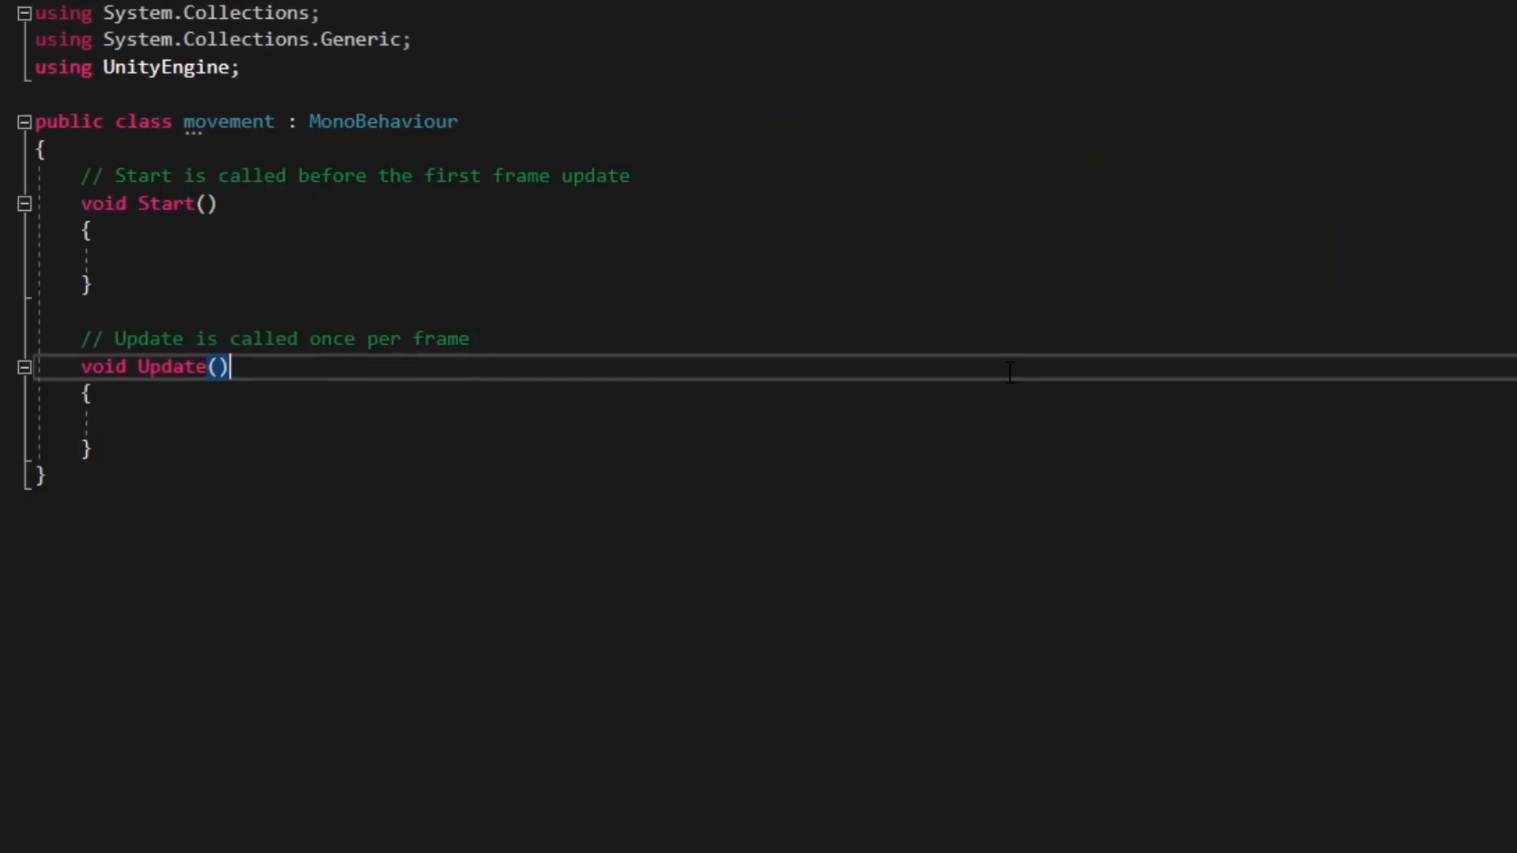
# Declare 'private Rigidbody2D rb;' in movement.cs and begin an if(Input.GetKey()) check in Update
pyautogui.write('private Rigidbody2D rb;')
pyautogui.click(797, 256)
pyautogui.write('rb = gameObject.GetComponent<rigi>')
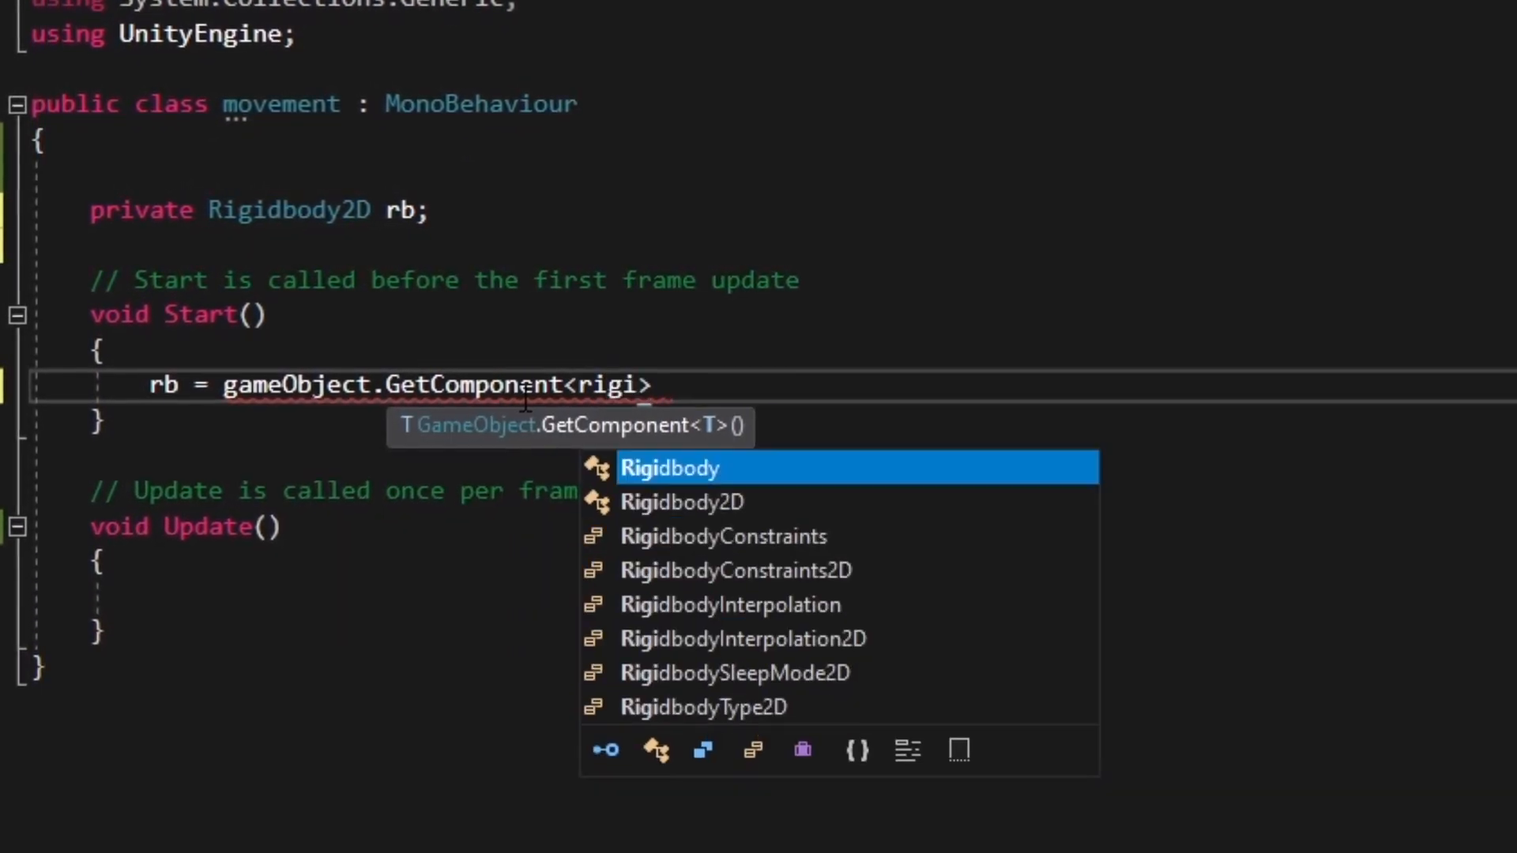
pyautogui.click(682, 501)
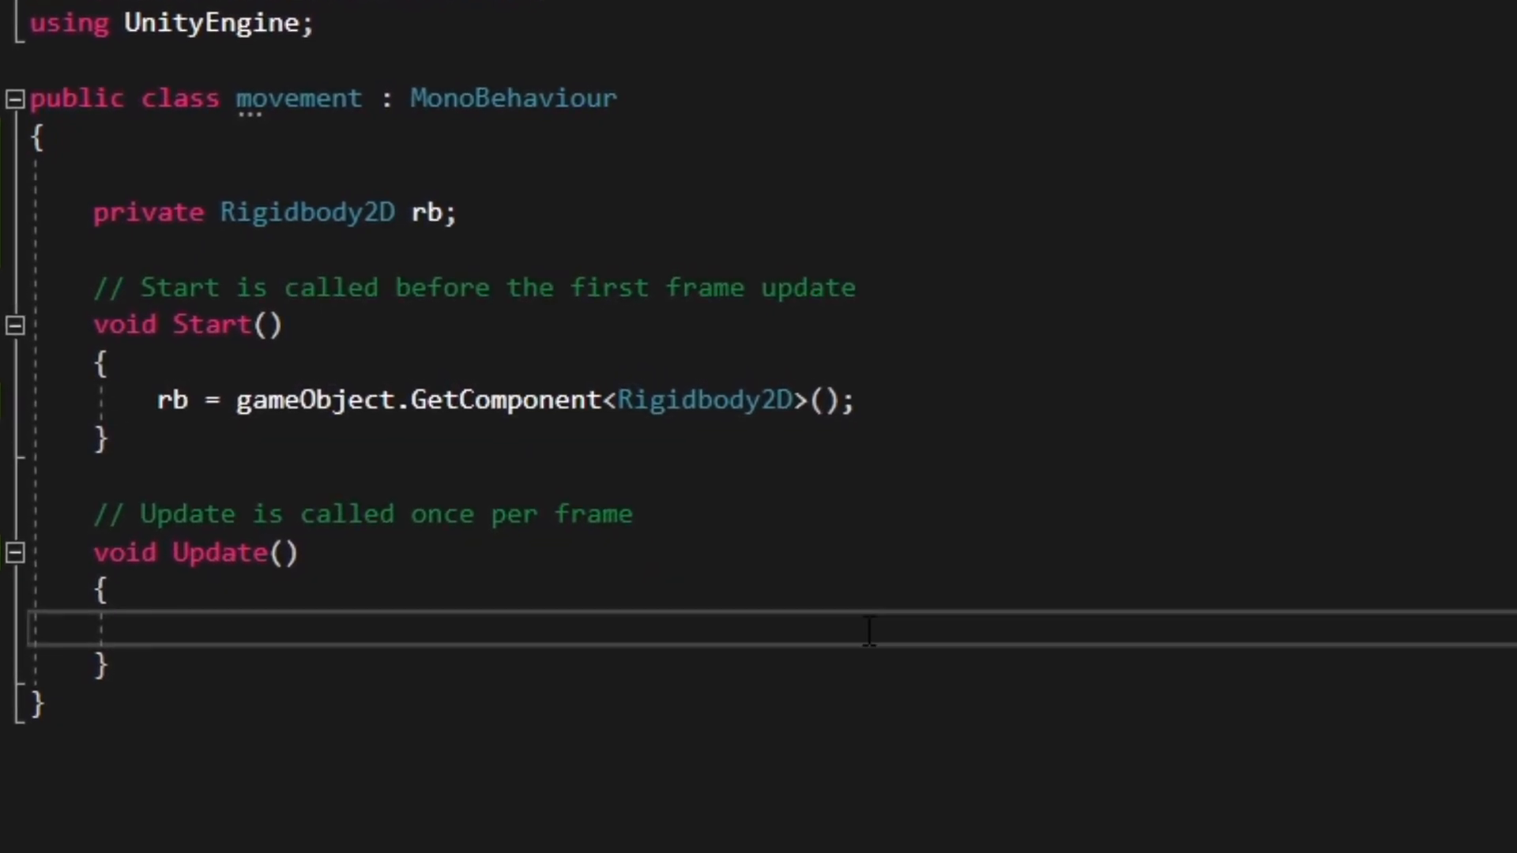
pyautogui.write('if(Input.GetKey()')
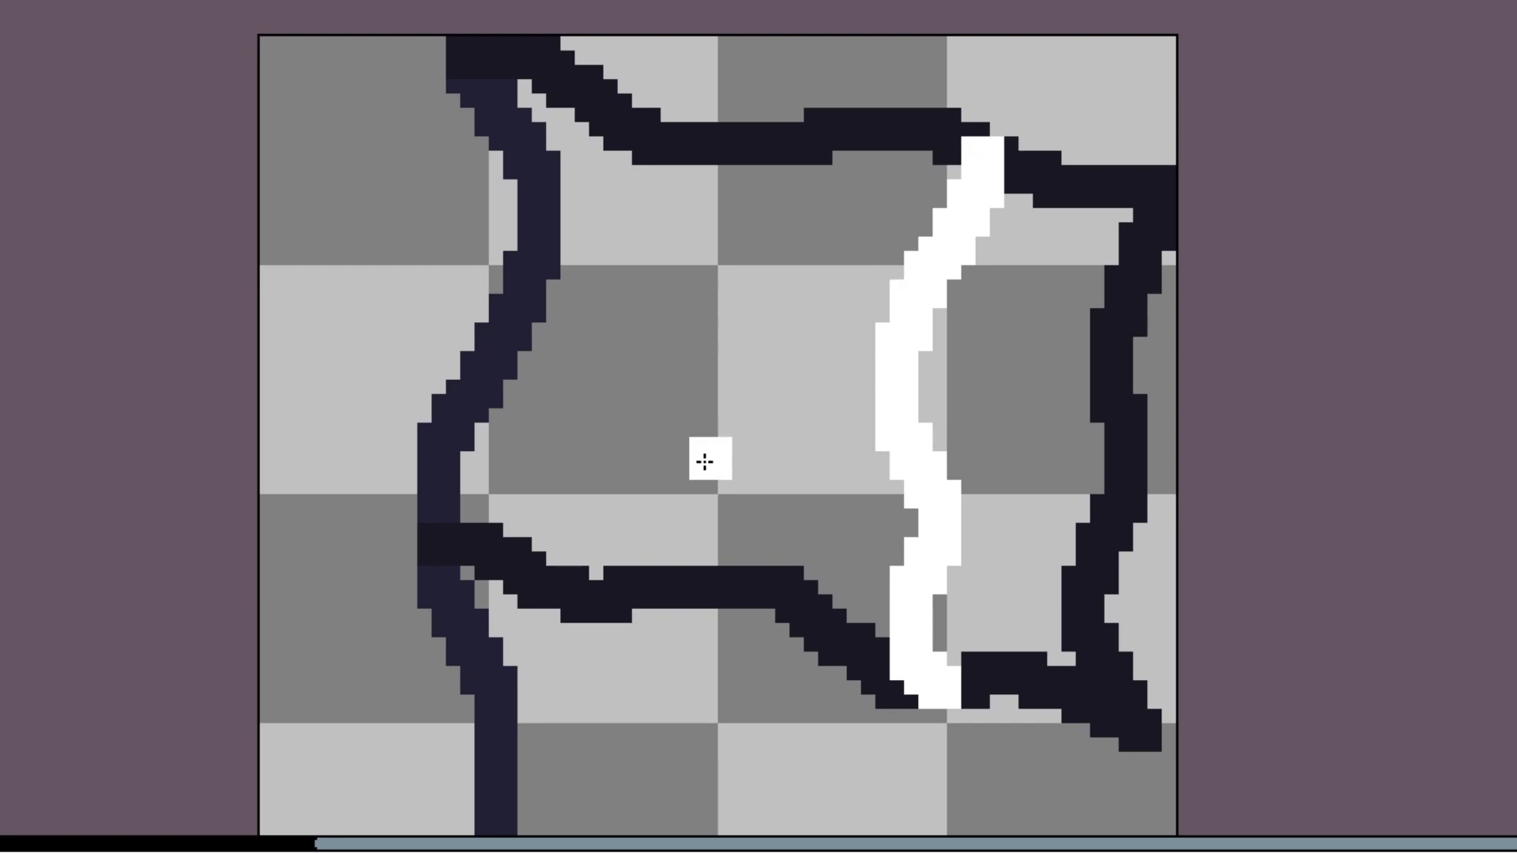
pyautogui.moveTo(679, 555)
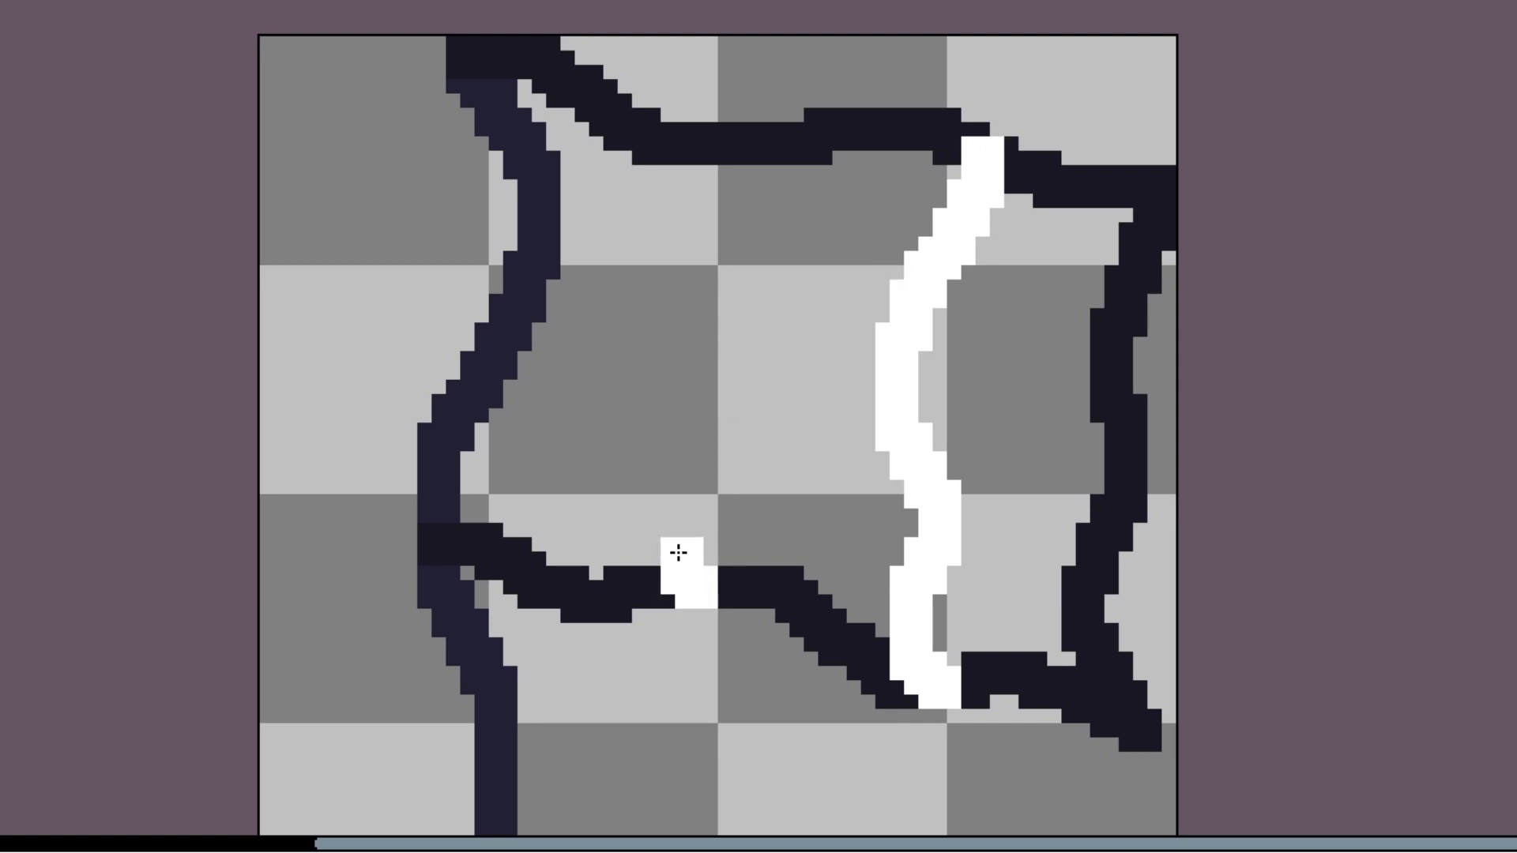